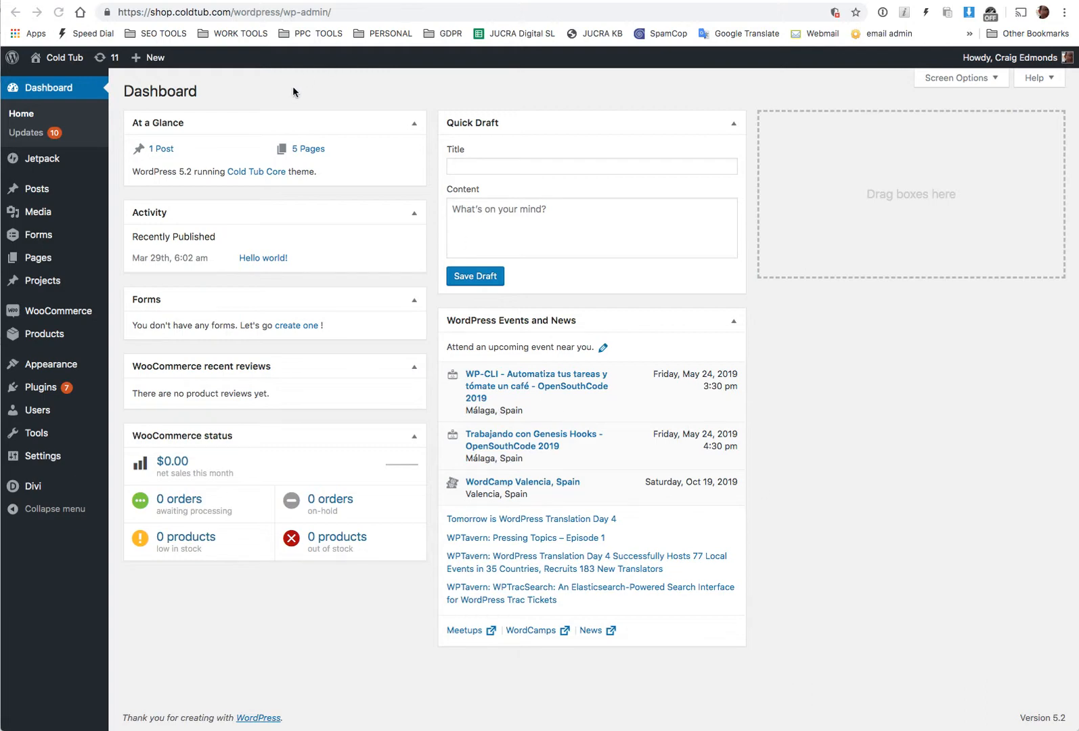
{"action": "mouse_move", "coordinate": [52, 59]}
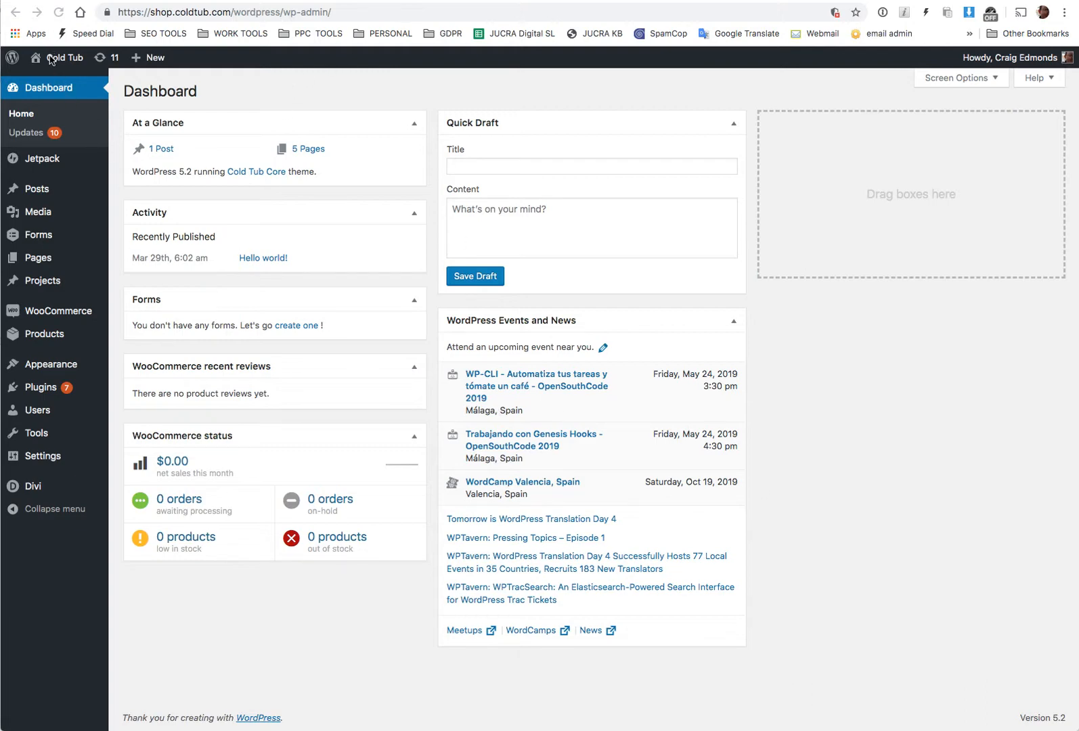
{"action": "mouse_move", "coordinate": [39, 326]}
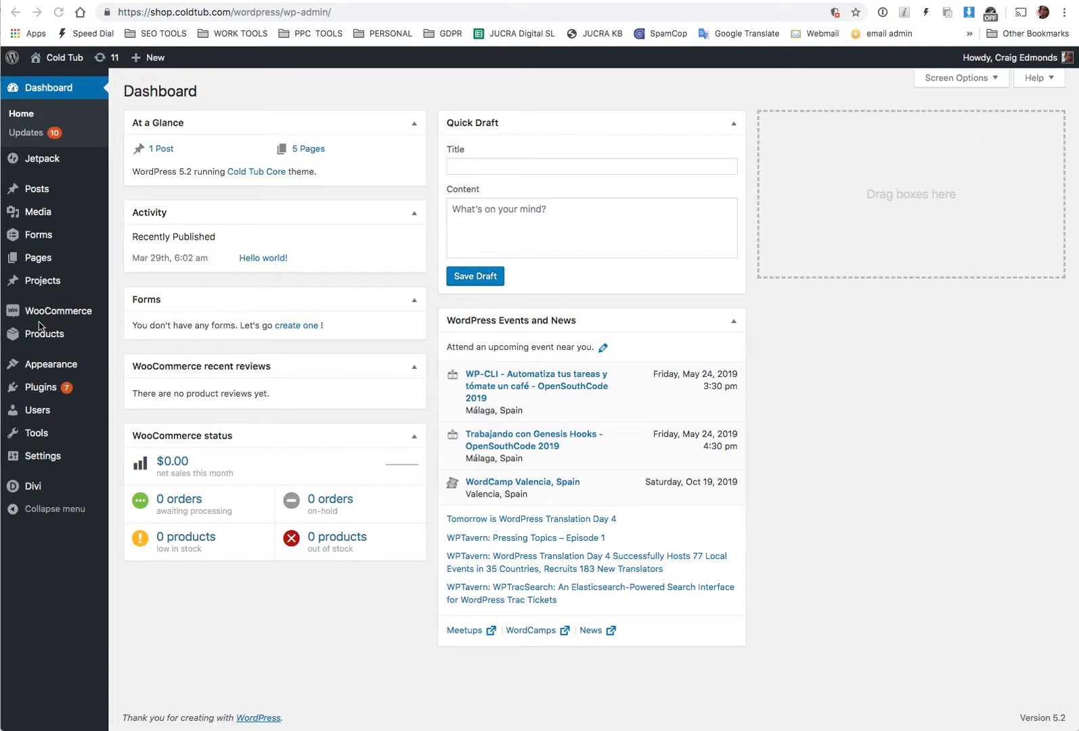
{"action": "mouse_move", "coordinate": [89, 342]}
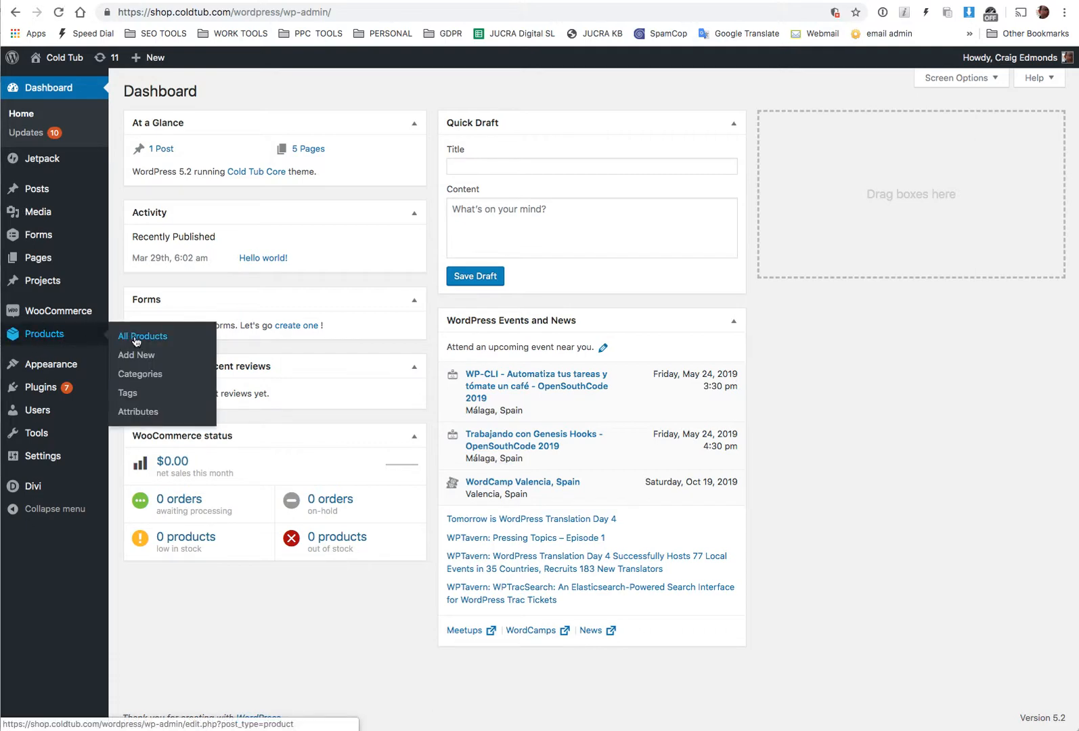
Go from the dashboard to the All Products list via the Products sidebar menu
{"action": "left_click", "coordinate": [142, 337]}
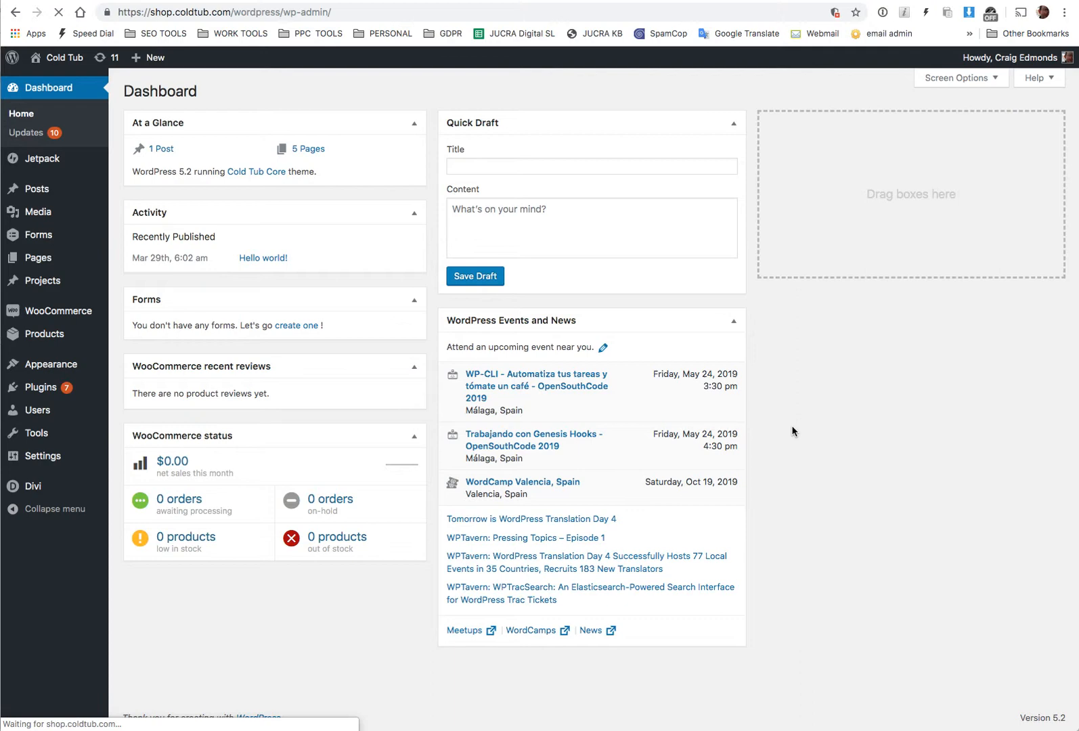
{"action": "left_click", "coordinate": [45, 334]}
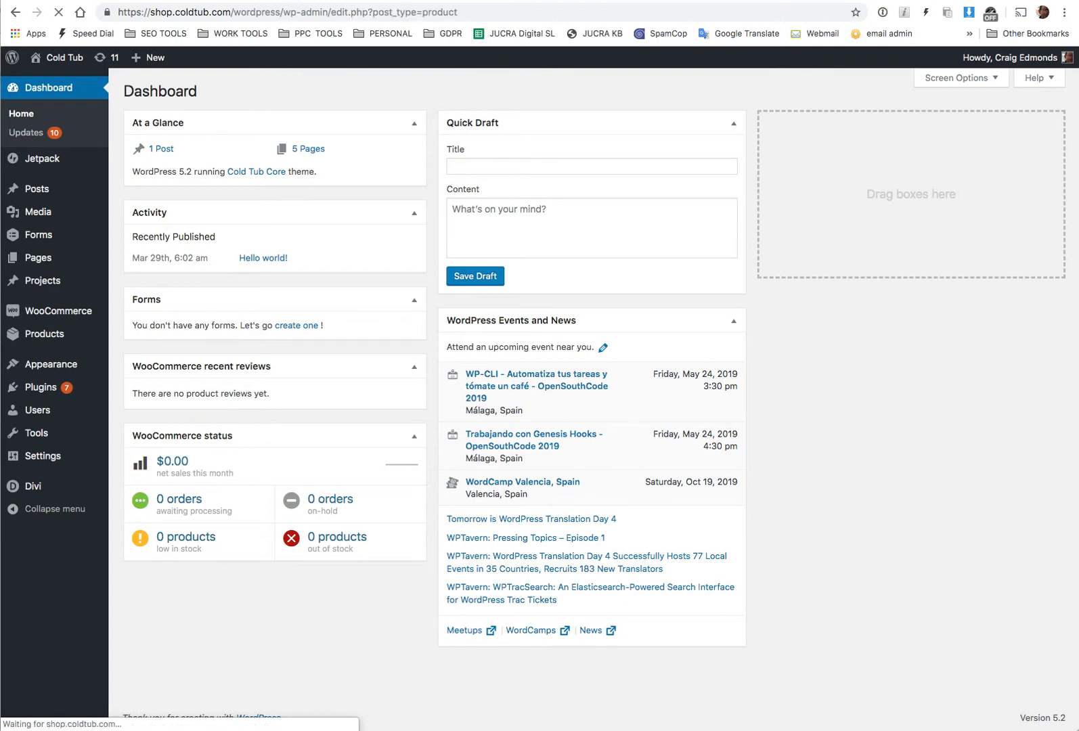
Open the Iceberg Lift 2 (ADA compliant) product's edit page from the product list
{"action": "left_click", "coordinate": [45, 334]}
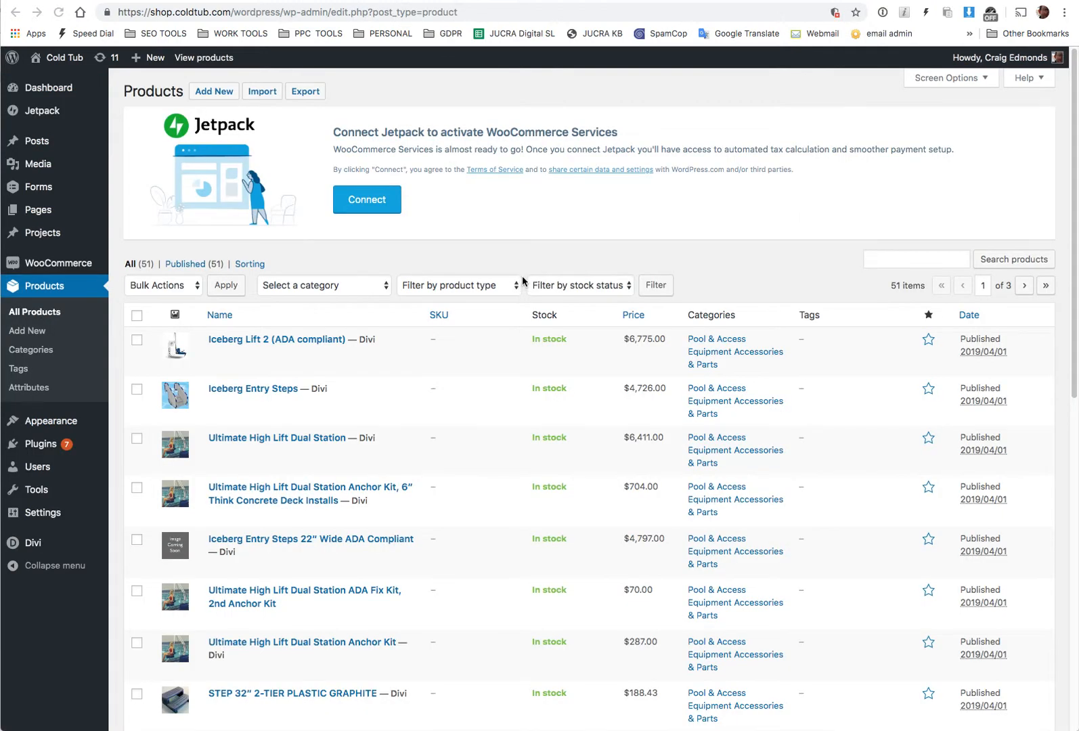
{"action": "mouse_move", "coordinate": [725, 202]}
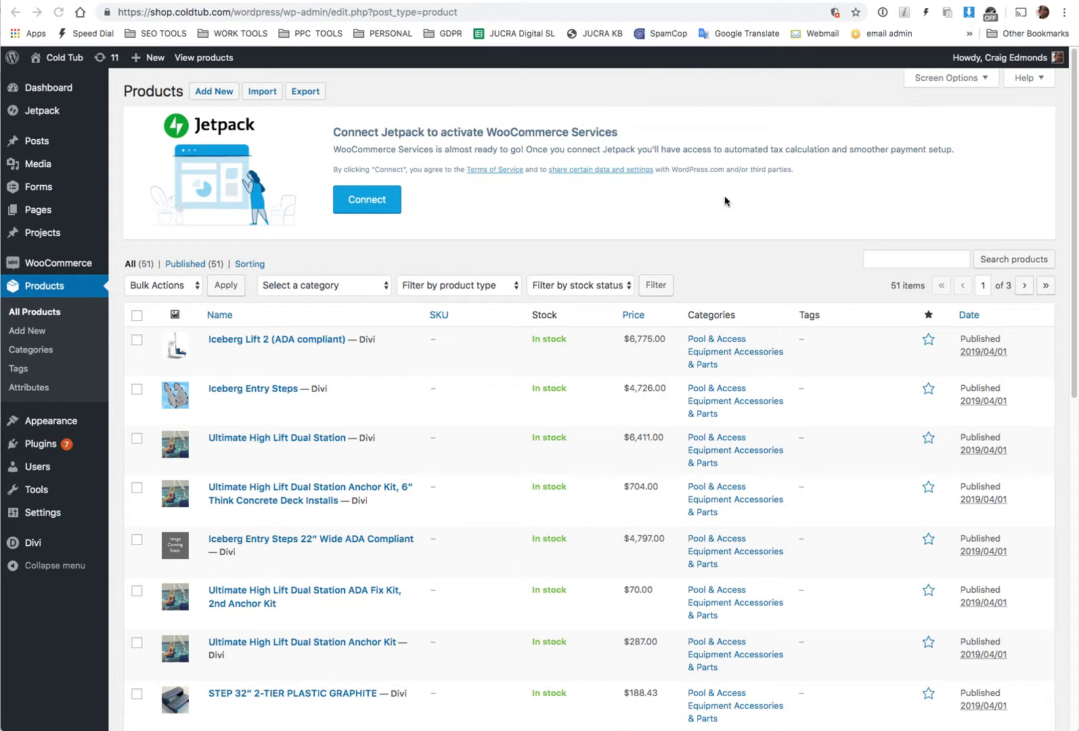
{"action": "mouse_move", "coordinate": [164, 356]}
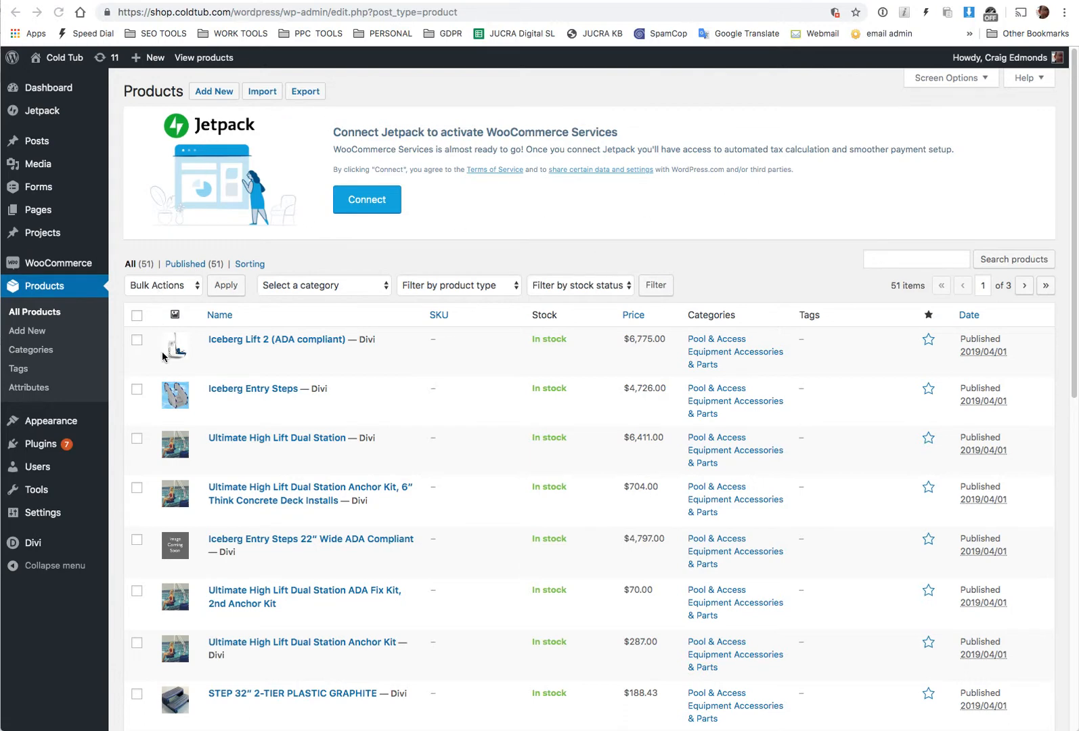
{"action": "mouse_move", "coordinate": [478, 352]}
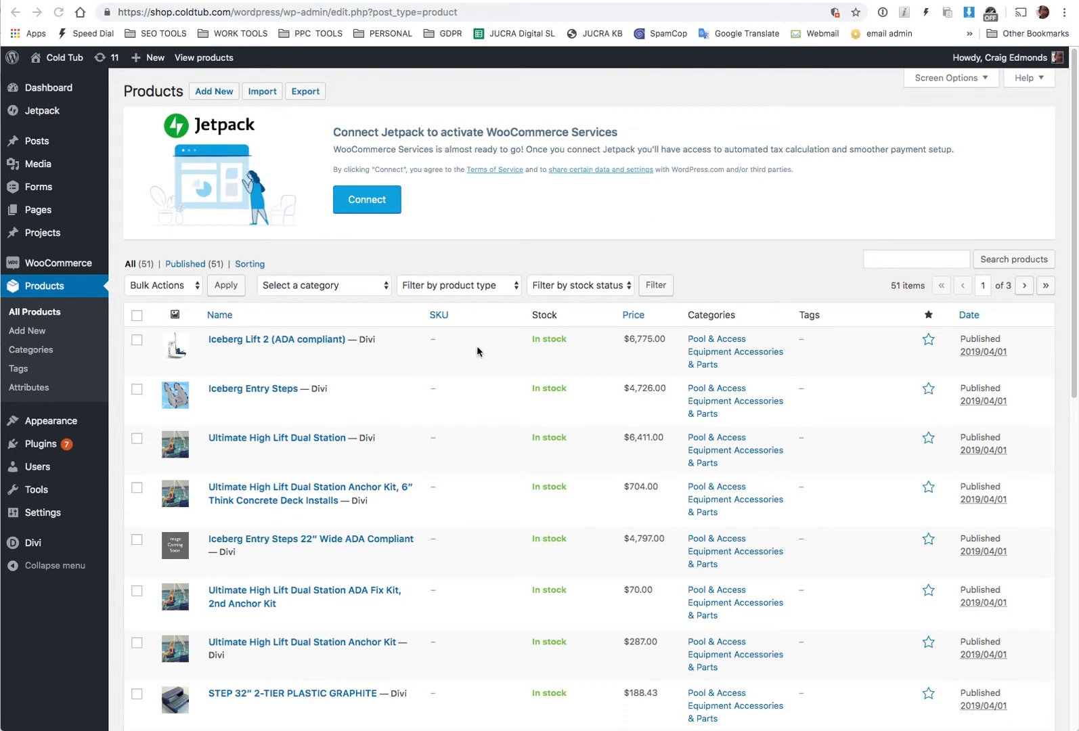
{"action": "mouse_move", "coordinate": [278, 338]}
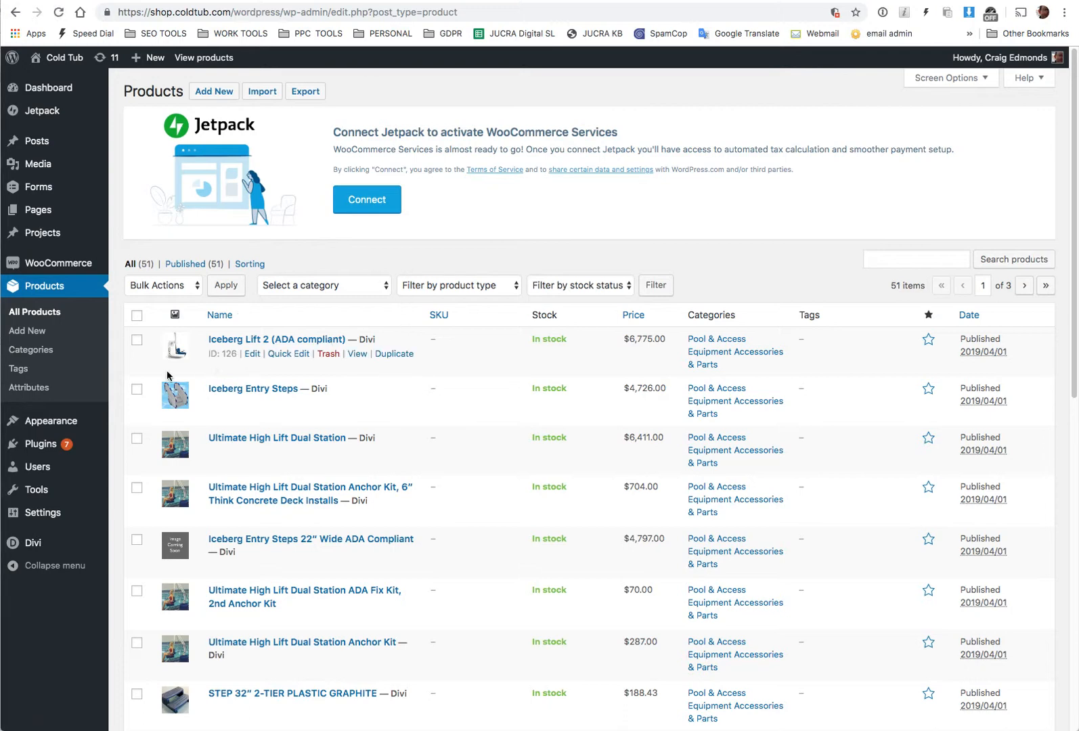
{"action": "mouse_move", "coordinate": [177, 501]}
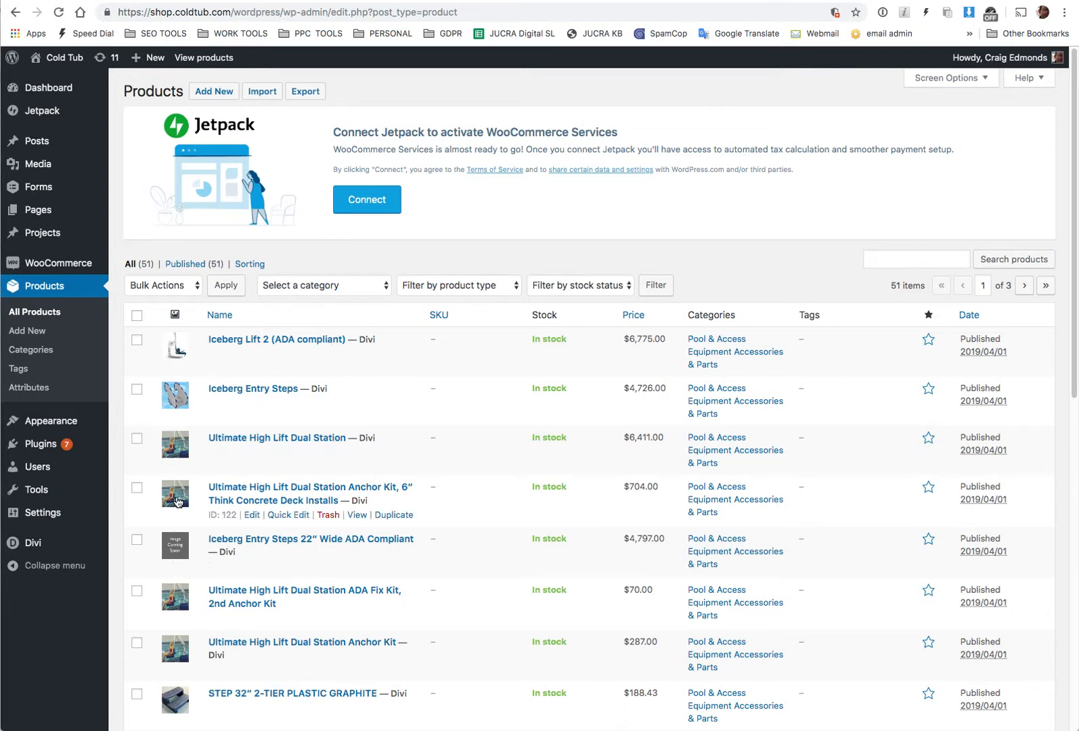
{"action": "mouse_move", "coordinate": [175, 351]}
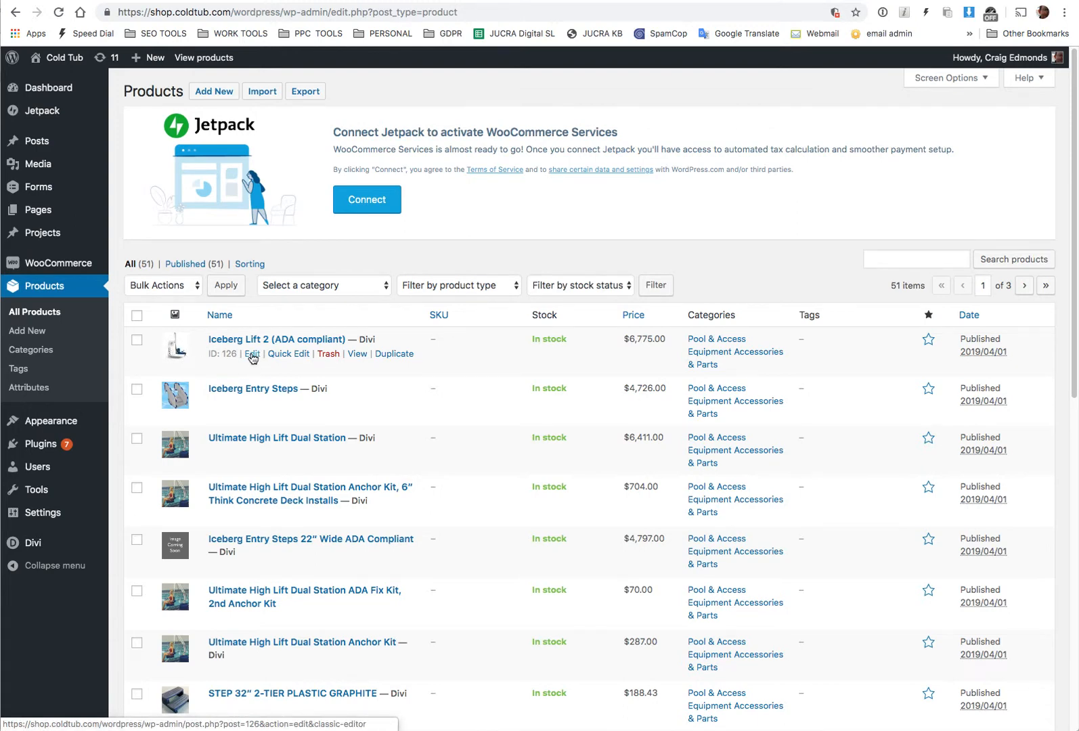
{"action": "left_click", "coordinate": [252, 353]}
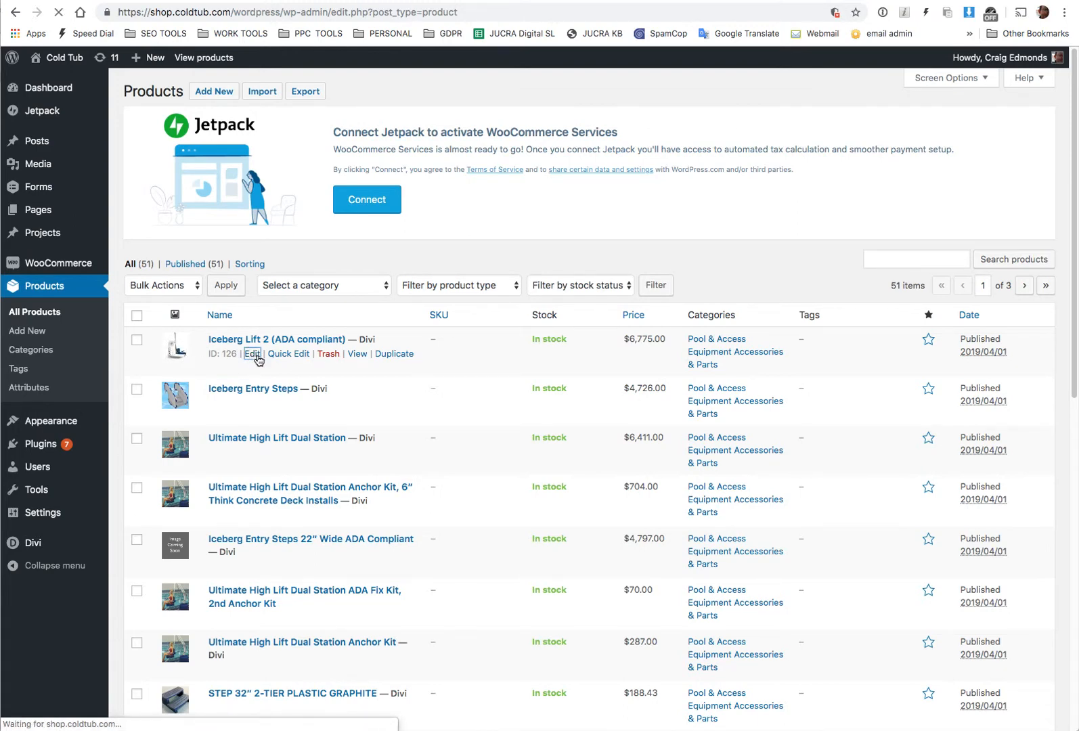
{"action": "left_click", "coordinate": [251, 354]}
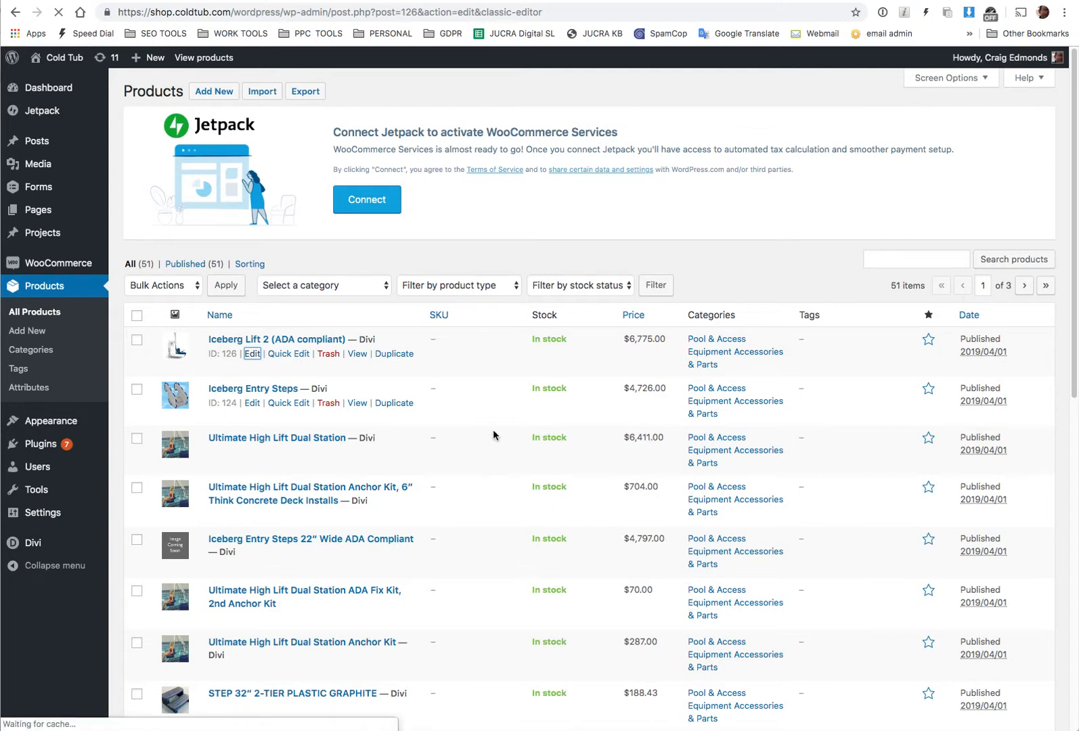
Remove the current lift picture so Iceberg Lift 2 has no product image
{"action": "left_click", "coordinate": [253, 353]}
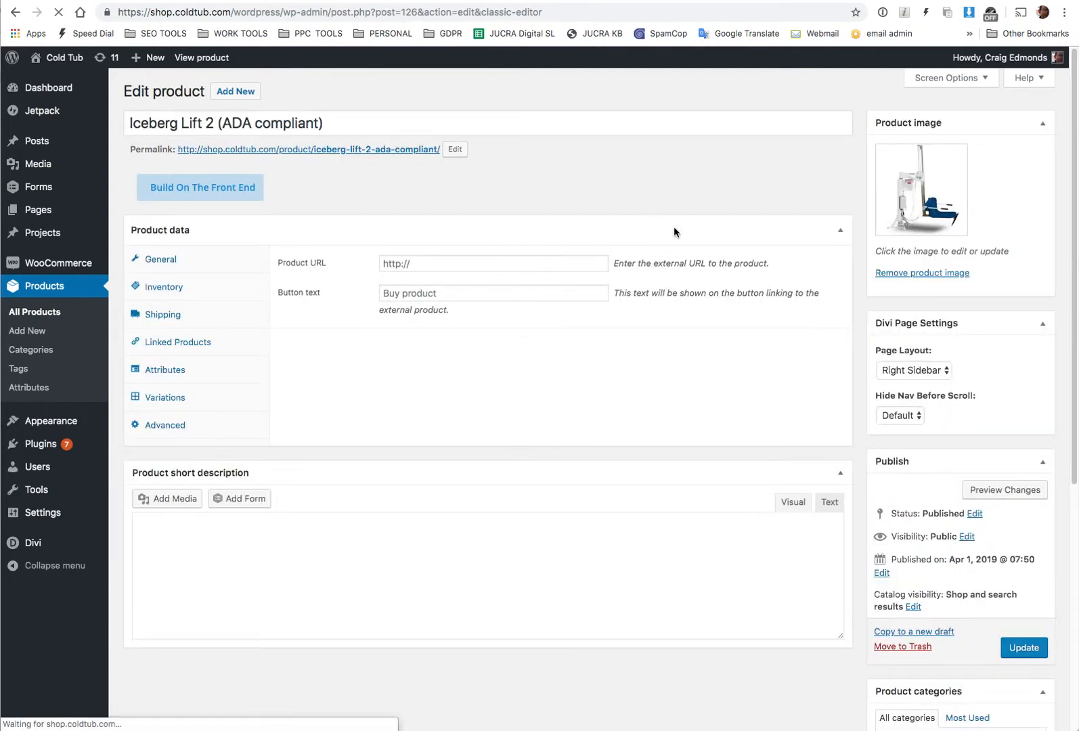
{"action": "mouse_move", "coordinate": [858, 201]}
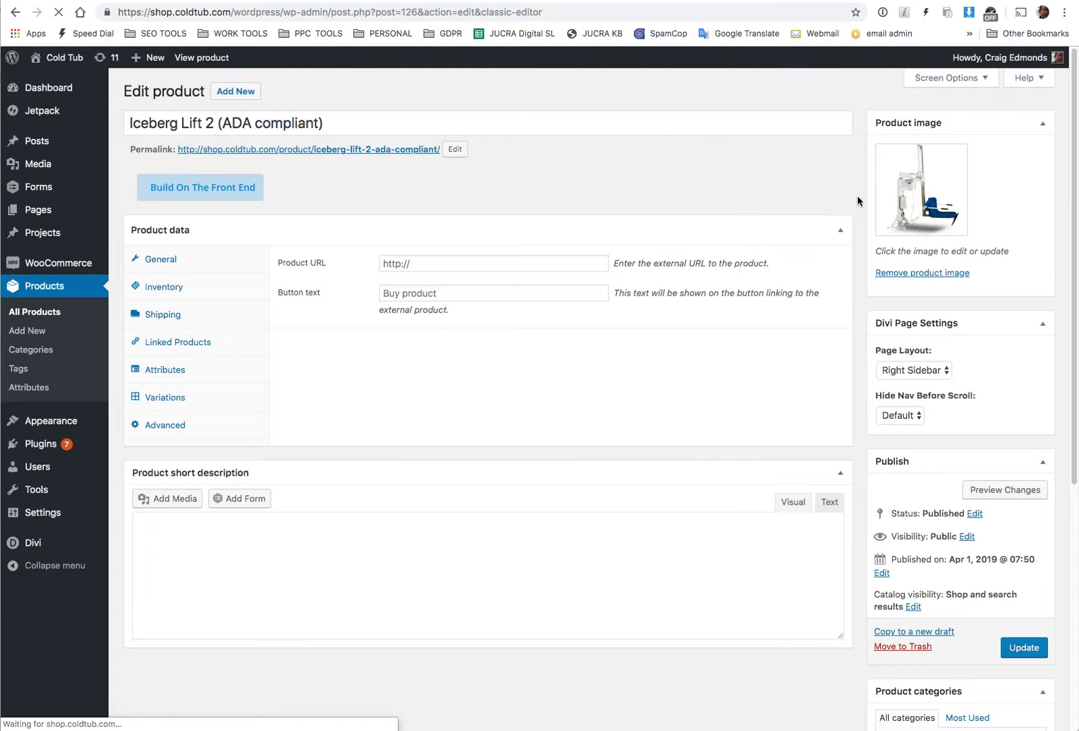
{"action": "left_click", "coordinate": [201, 187]}
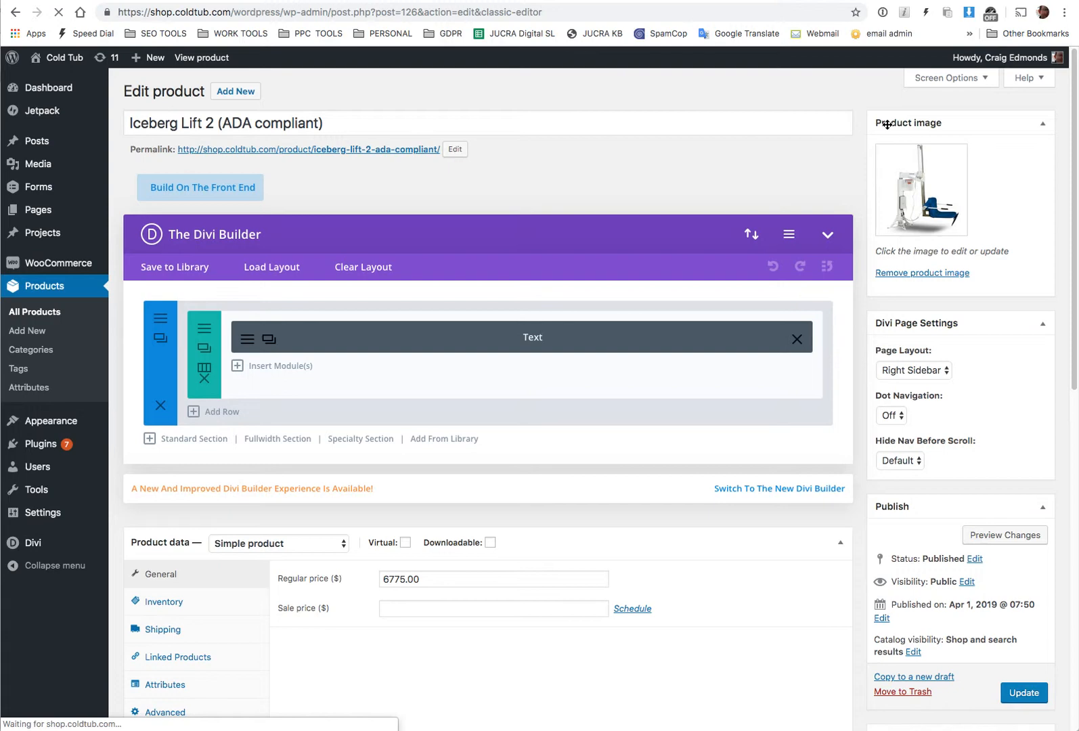
{"action": "mouse_move", "coordinate": [920, 189]}
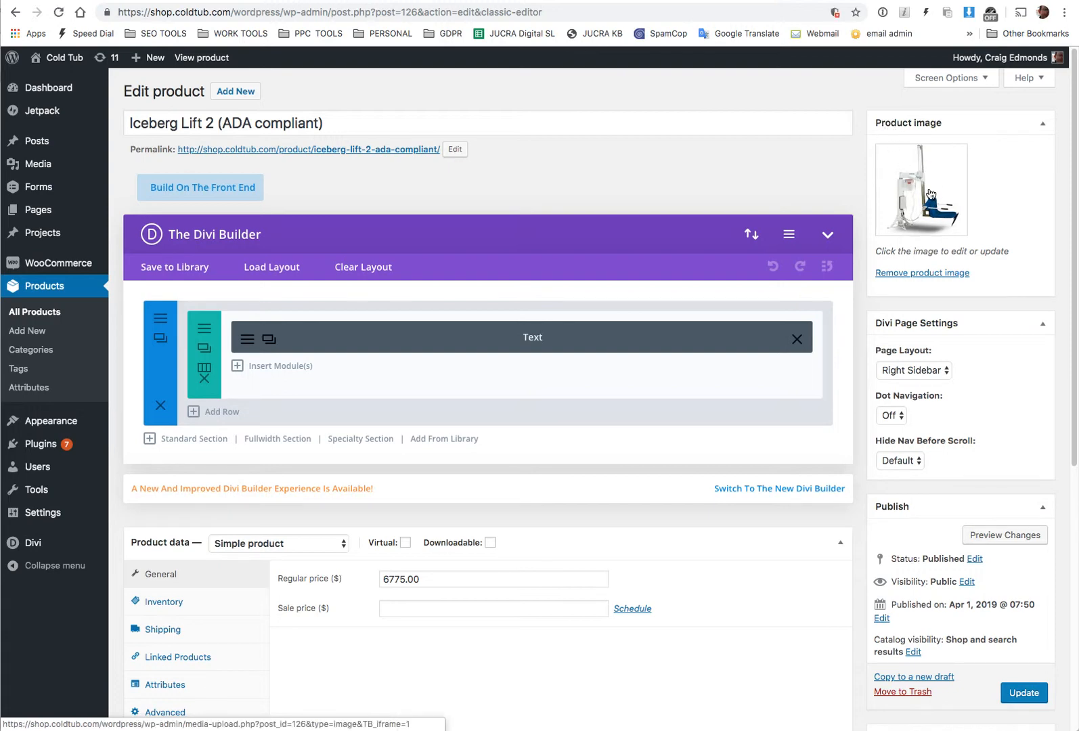
{"action": "mouse_move", "coordinate": [919, 280]}
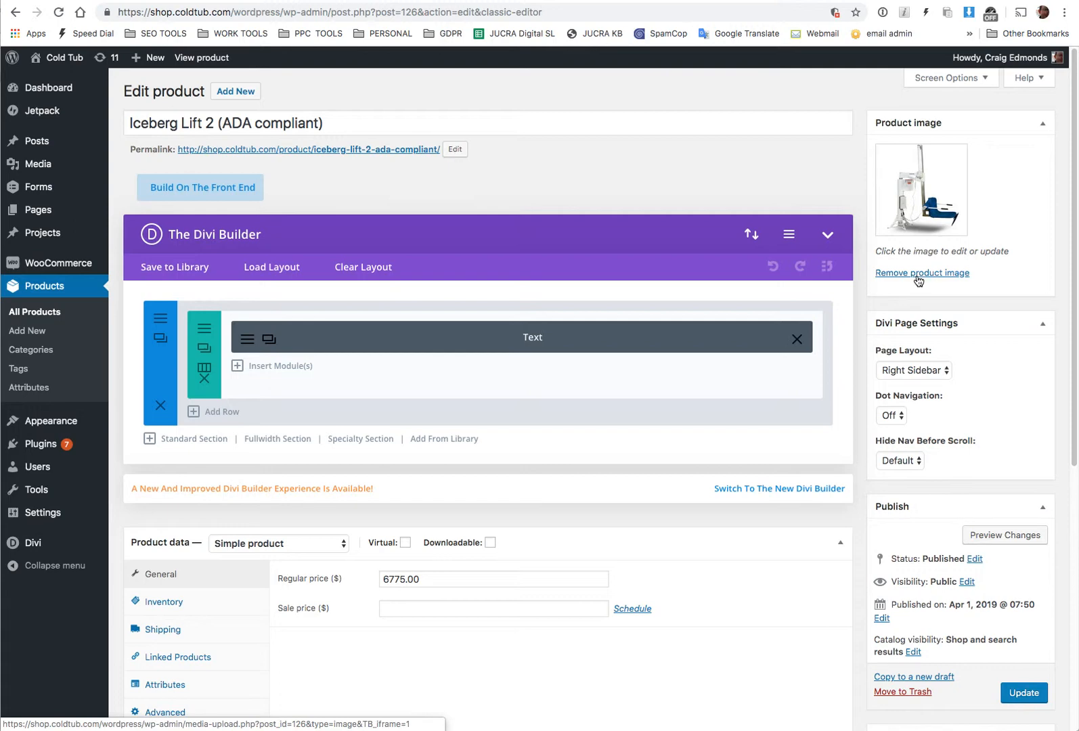
{"action": "mouse_move", "coordinate": [925, 285]}
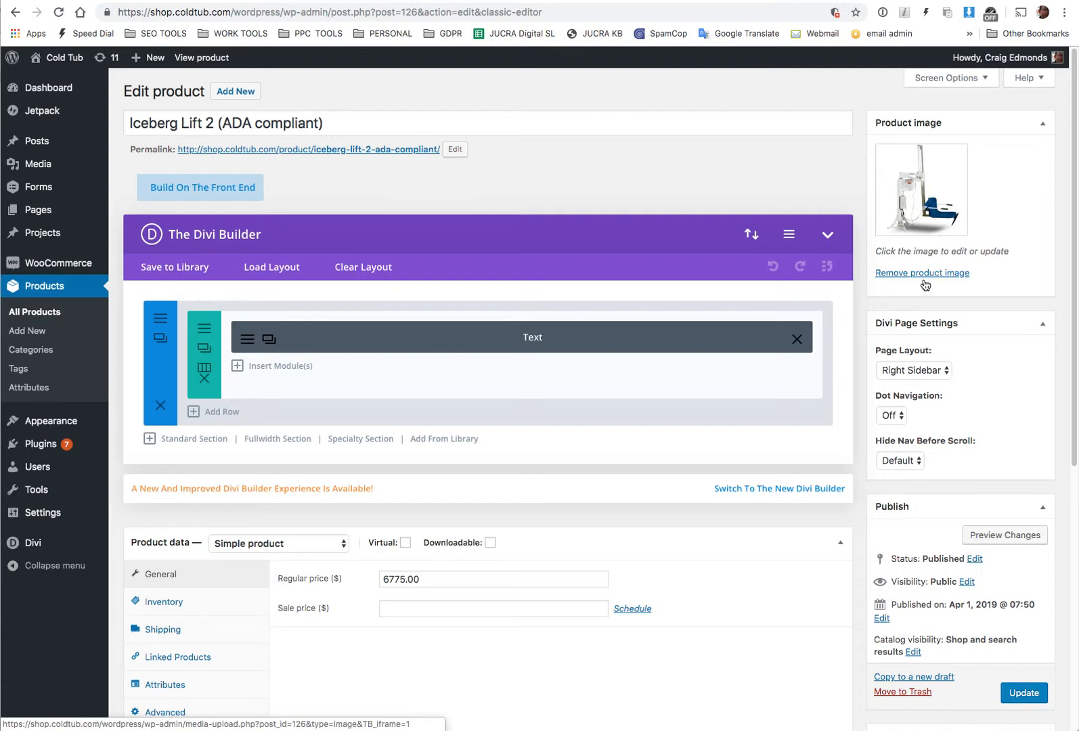
{"action": "mouse_move", "coordinate": [815, 415]}
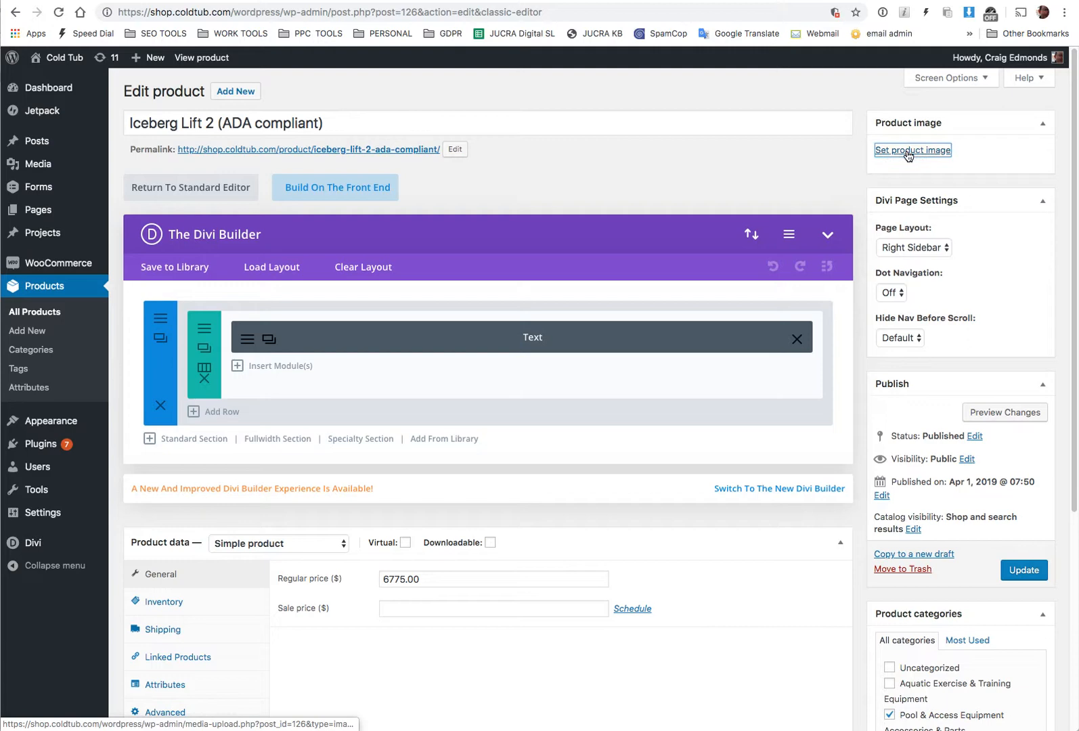
Start setting a product image by uploading a file, browsing the computer for it
{"action": "left_click", "coordinate": [913, 150]}
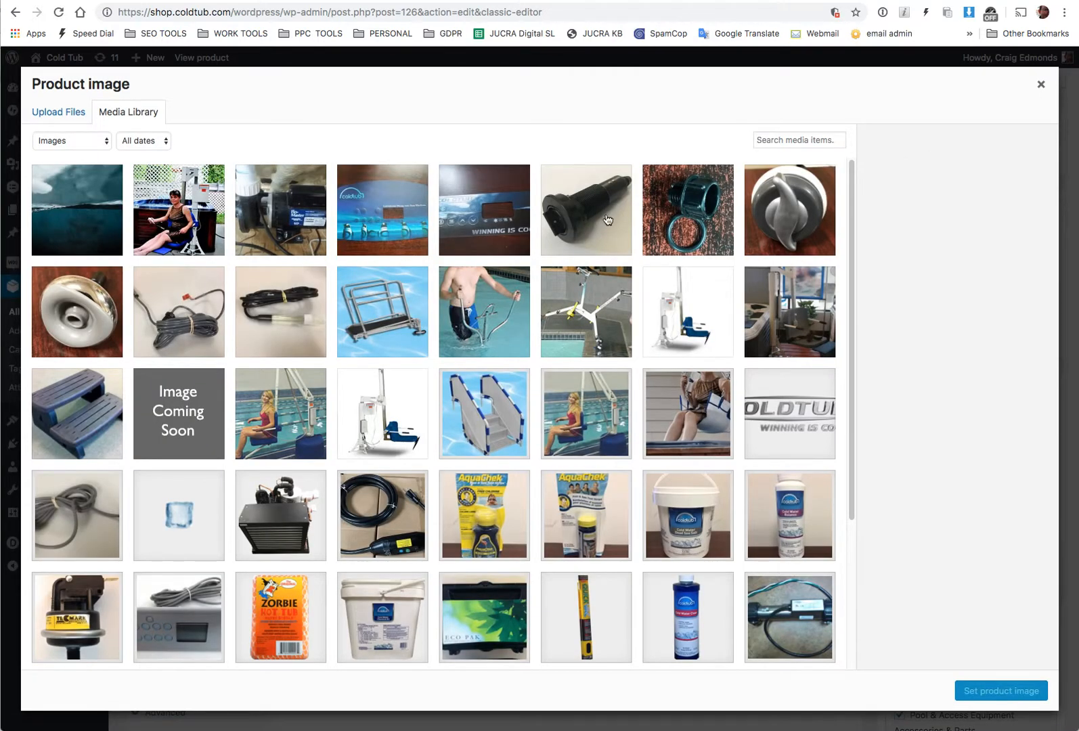
{"action": "mouse_move", "coordinate": [586, 357]}
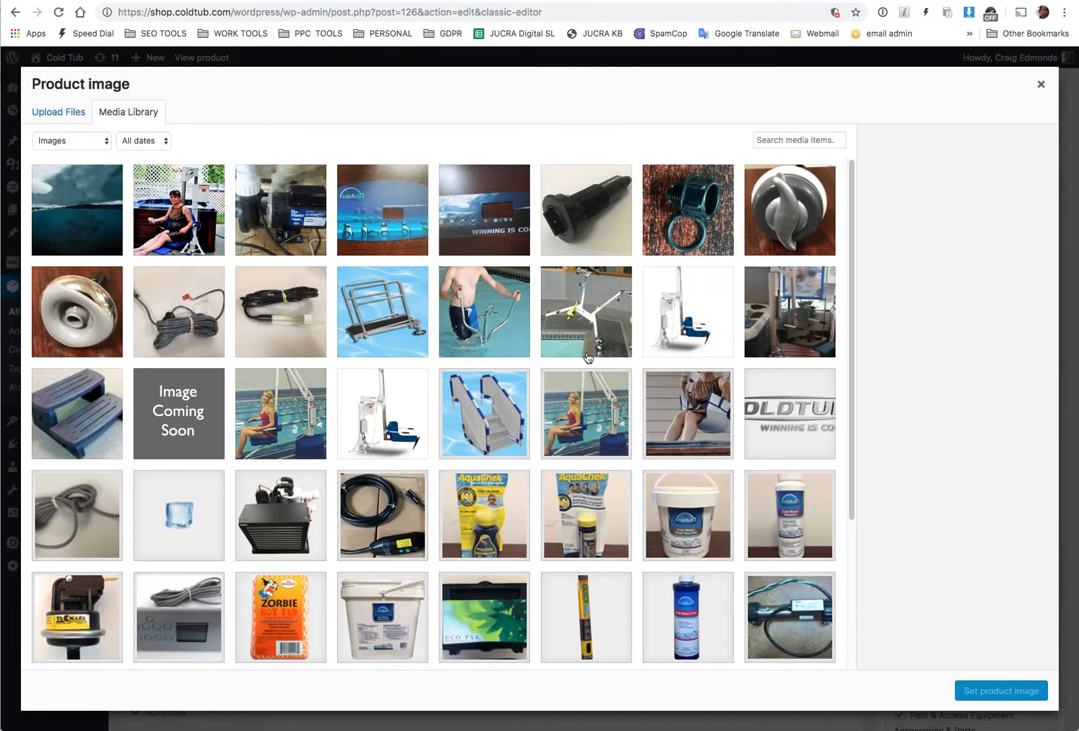
{"action": "mouse_move", "coordinate": [700, 318]}
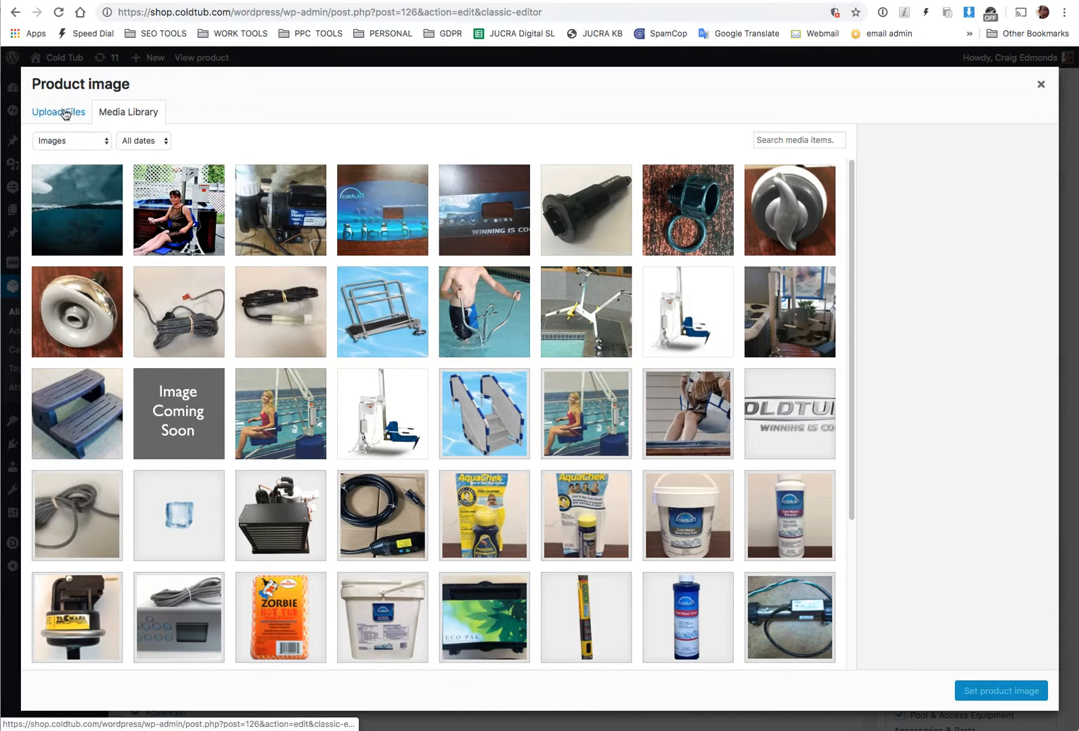
{"action": "left_click", "coordinate": [58, 111]}
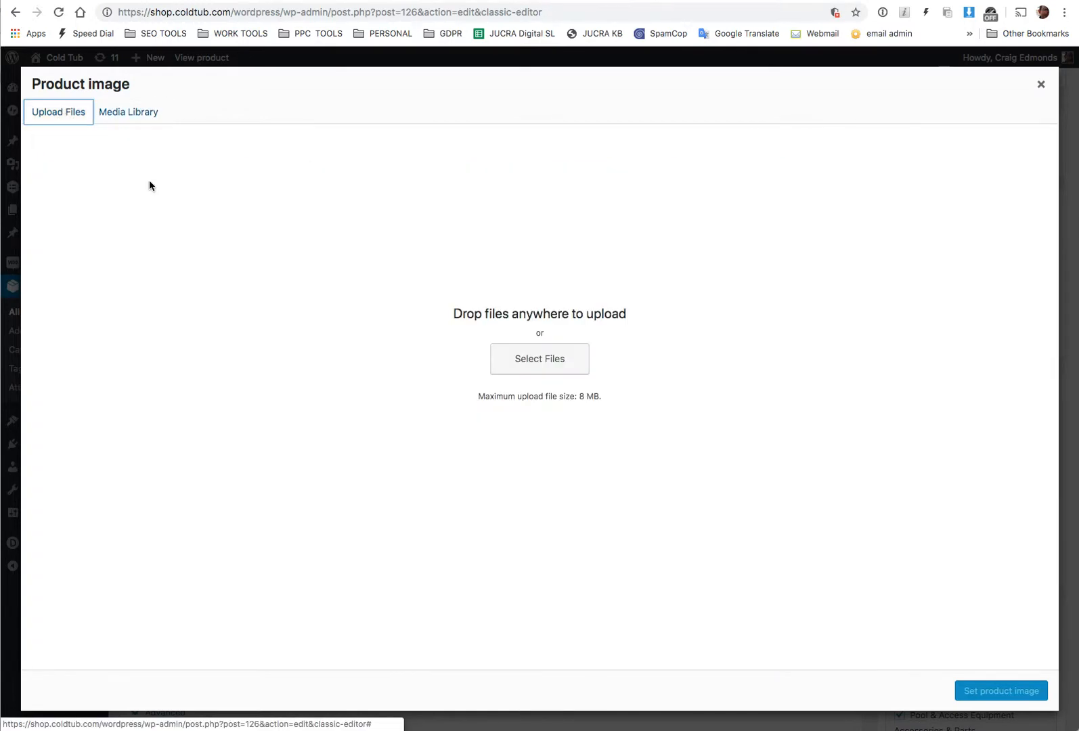
{"action": "mouse_move", "coordinate": [579, 343]}
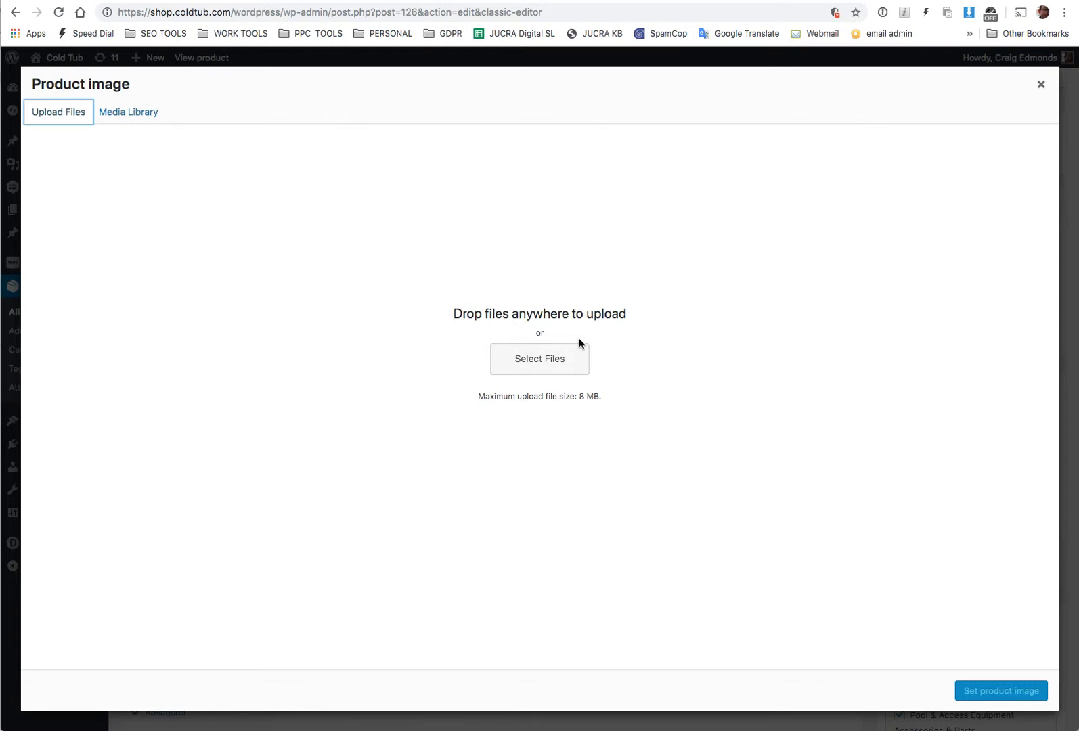
{"action": "mouse_move", "coordinate": [666, 436]}
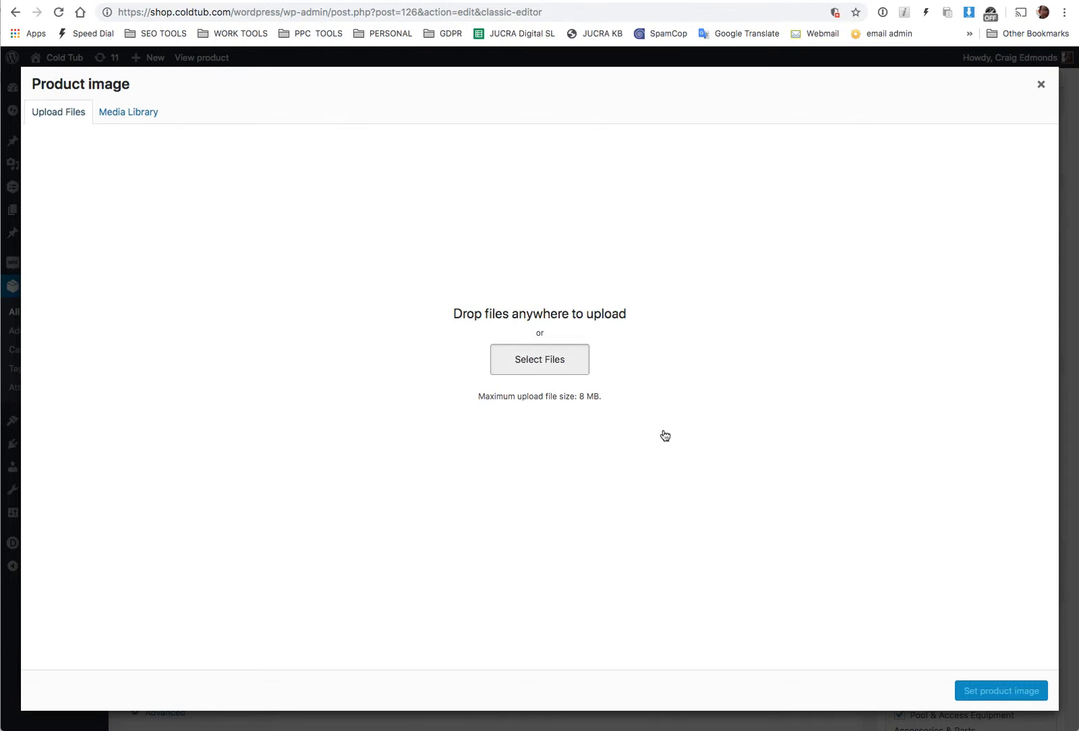
{"action": "left_click", "coordinate": [539, 359]}
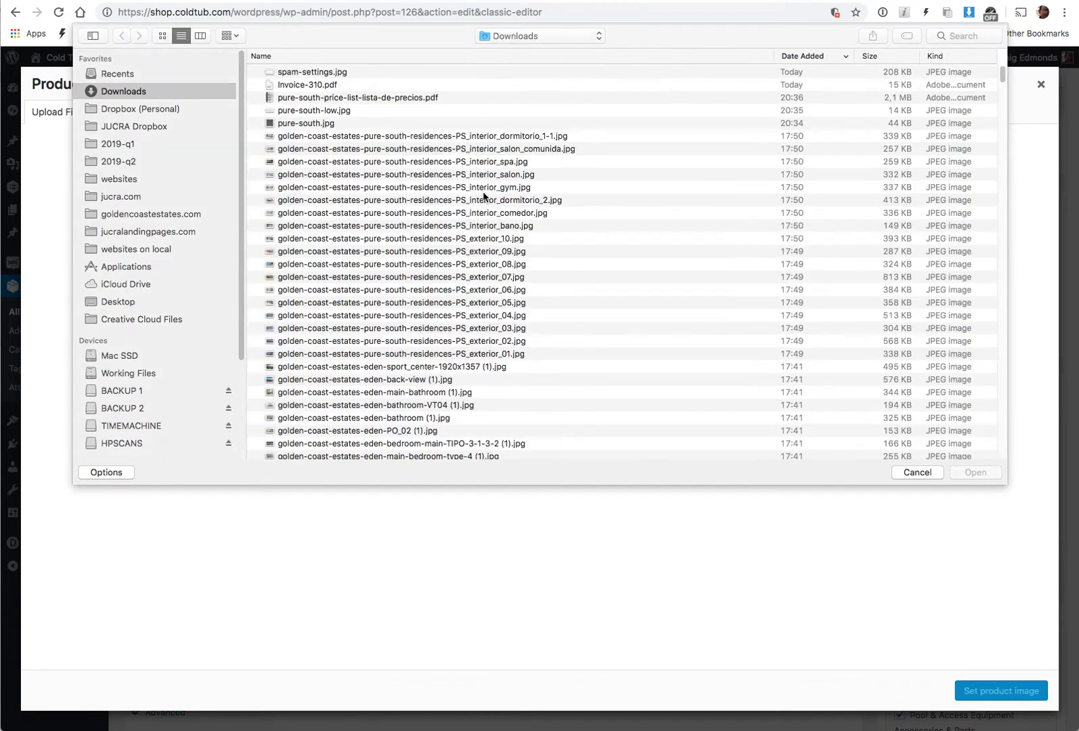
Choose spam-settings.jpg from Downloads as the file to upload
{"action": "left_click", "coordinate": [312, 72]}
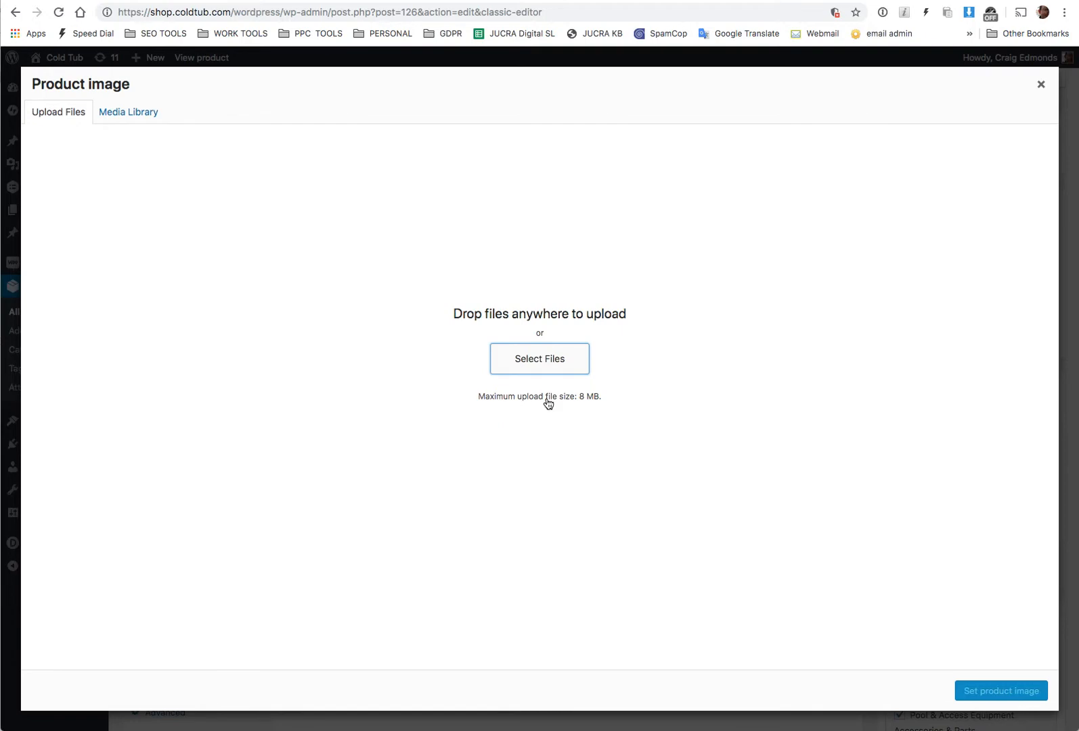
Set the uploaded spam-settings.jpg as the Iceberg Lift 2 product image
{"action": "left_click", "coordinate": [129, 111]}
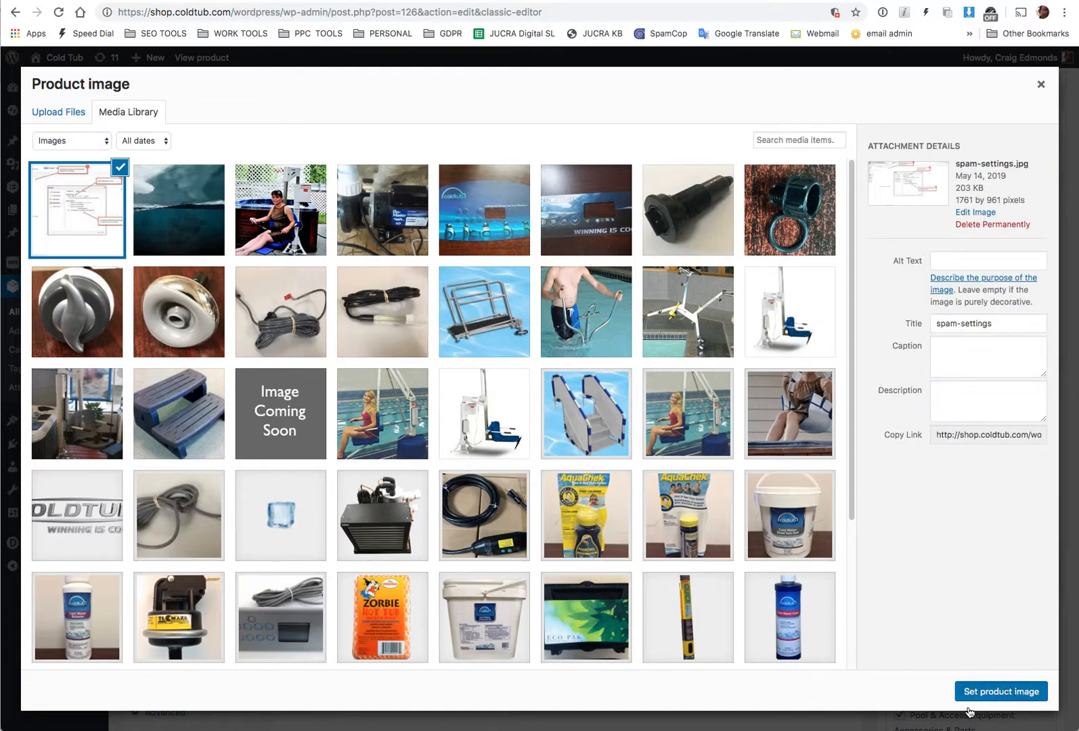
{"action": "left_click", "coordinate": [1001, 692]}
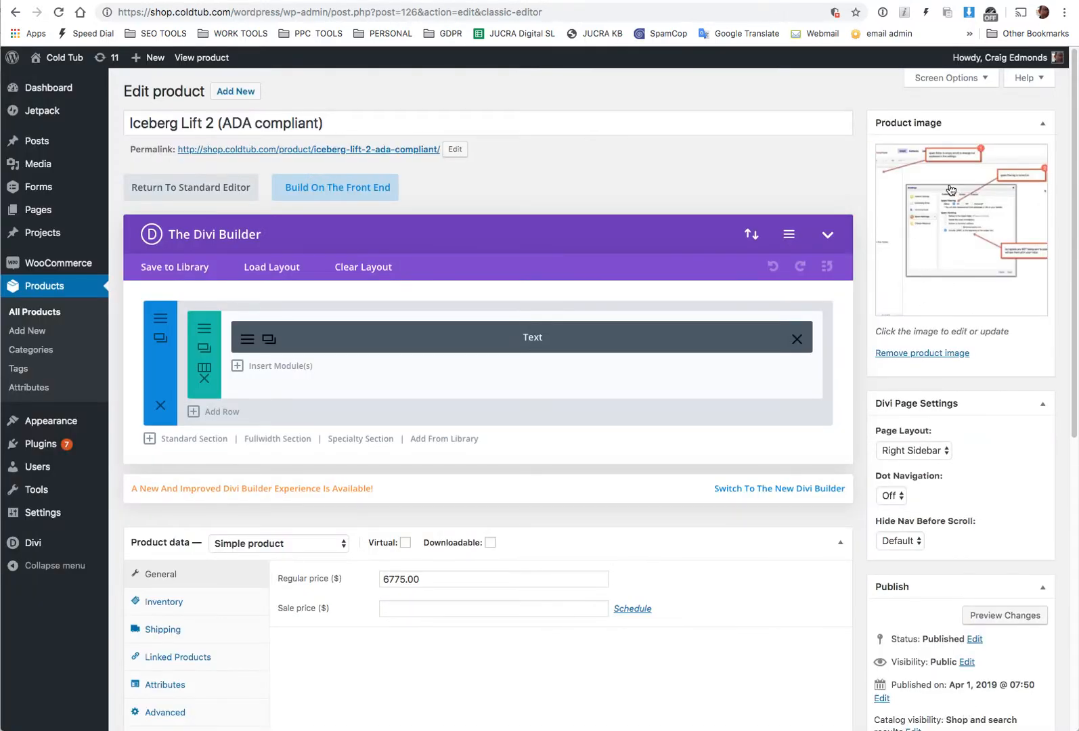
{"action": "mouse_move", "coordinate": [1010, 273]}
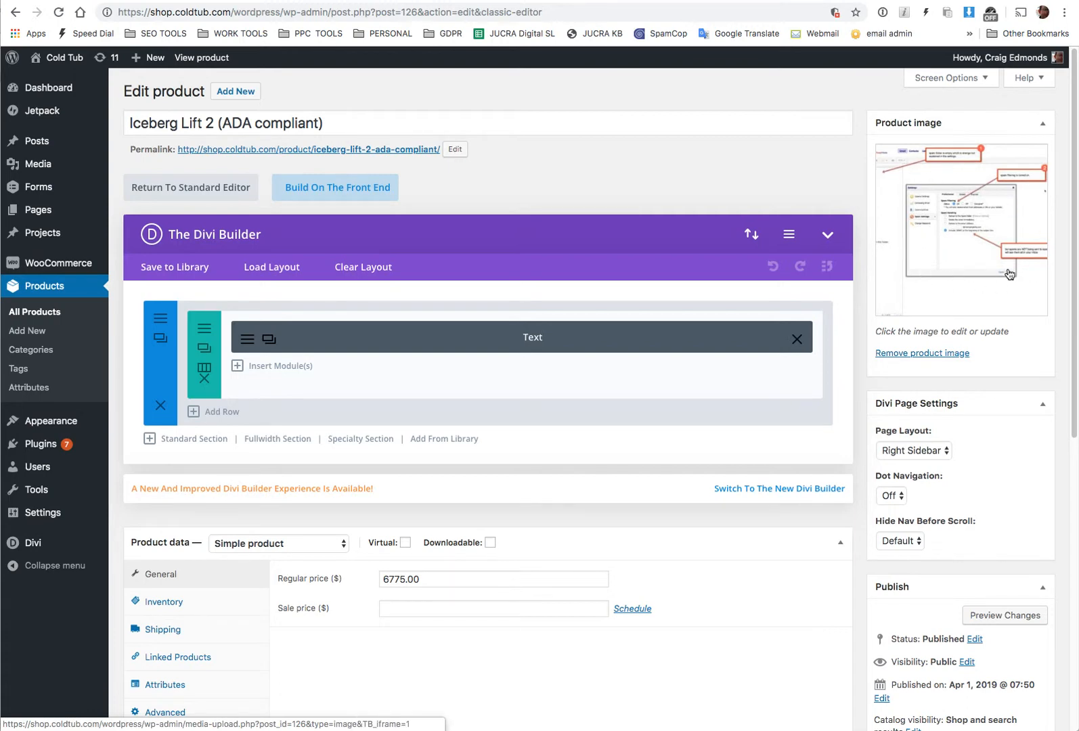
{"action": "mouse_move", "coordinate": [975, 307]}
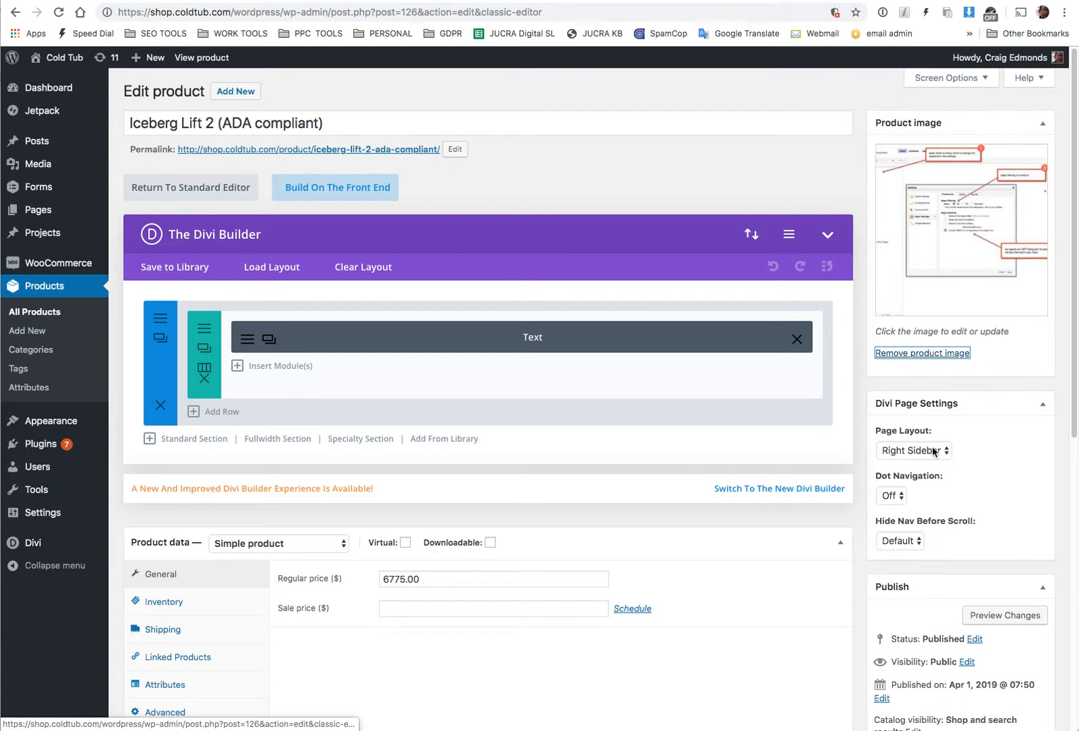
Swap the spam-settings screenshot for Iceberg-Lift-2-thumb.jpg as the product image
{"action": "left_click", "coordinate": [921, 352]}
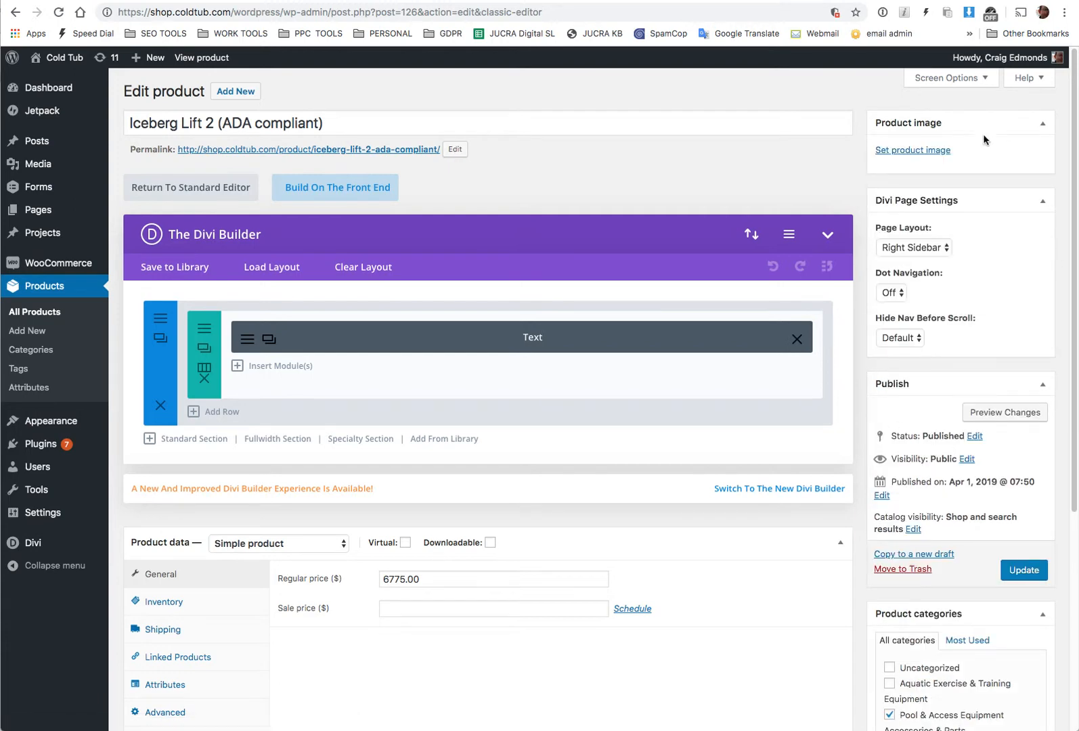
{"action": "left_click", "coordinate": [911, 151]}
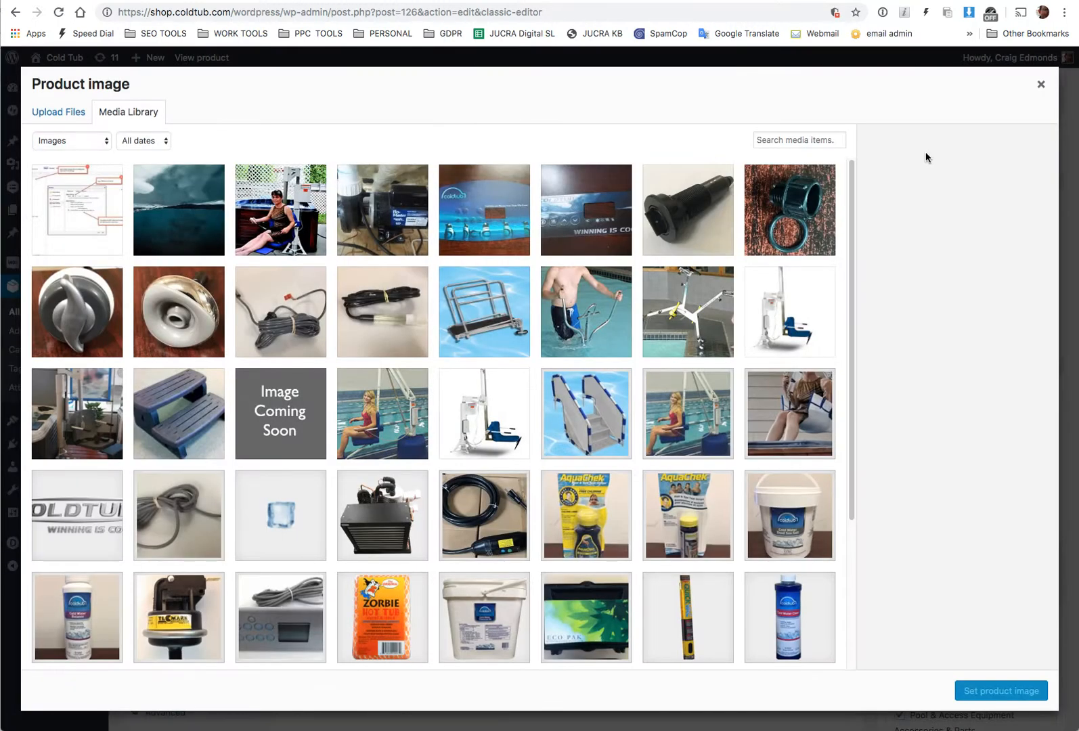
{"action": "left_click", "coordinate": [483, 413]}
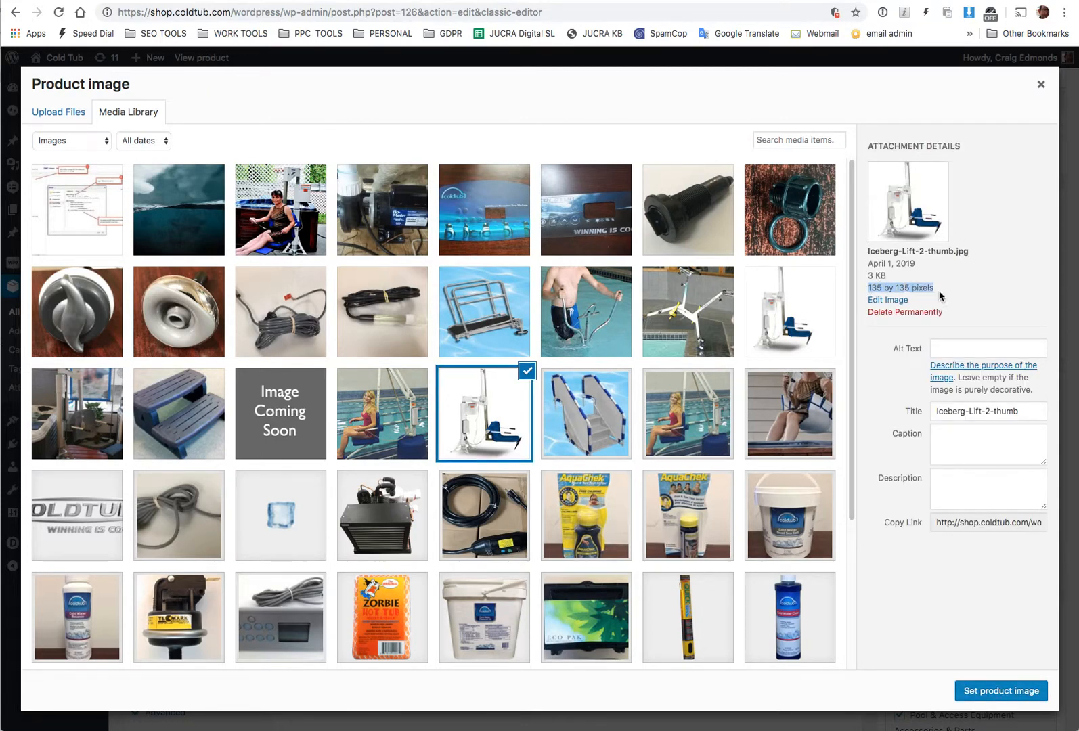
{"action": "mouse_move", "coordinate": [907, 289]}
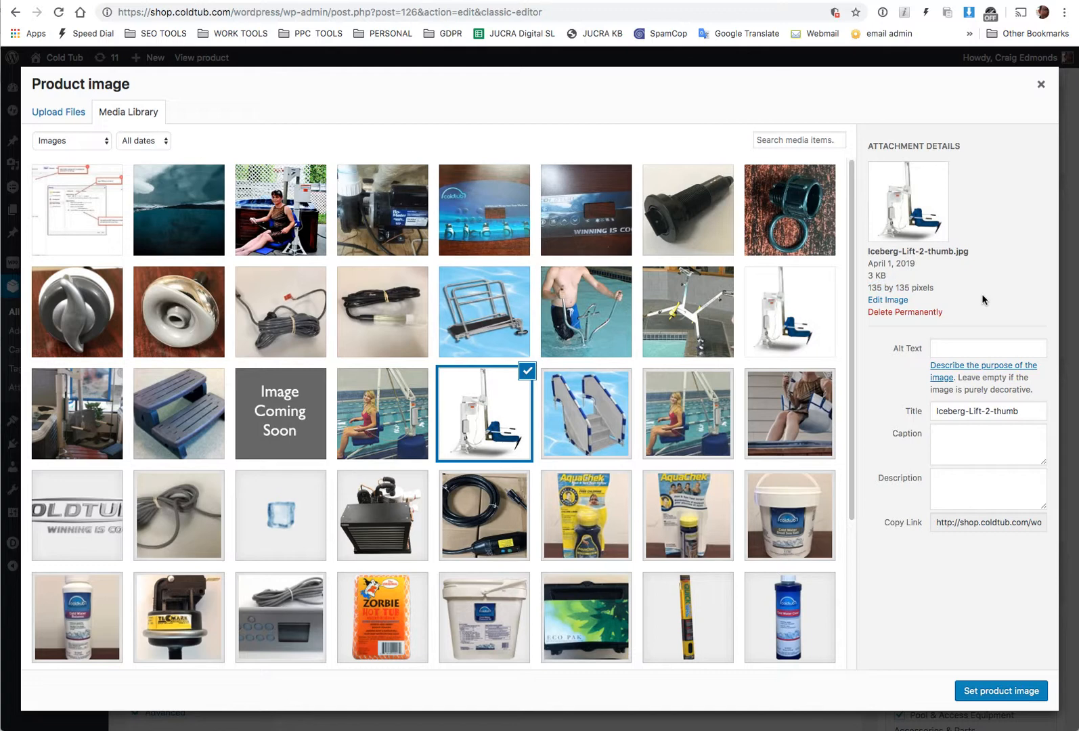
{"action": "mouse_move", "coordinate": [930, 311]}
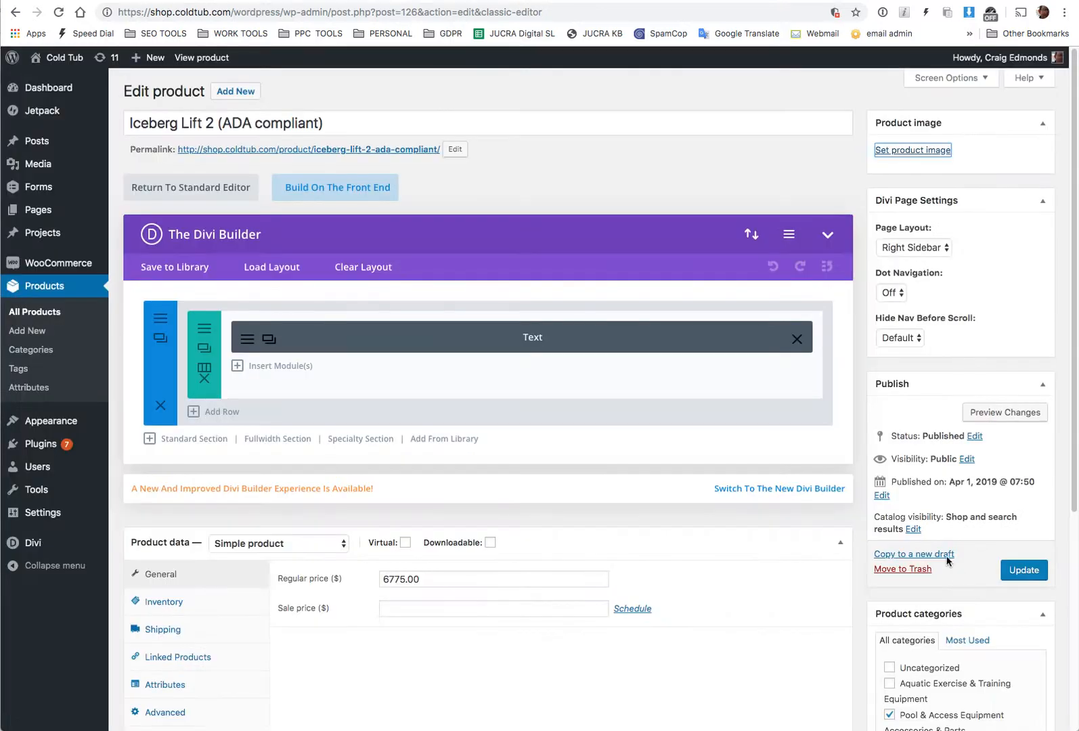
{"action": "left_click", "coordinate": [912, 151]}
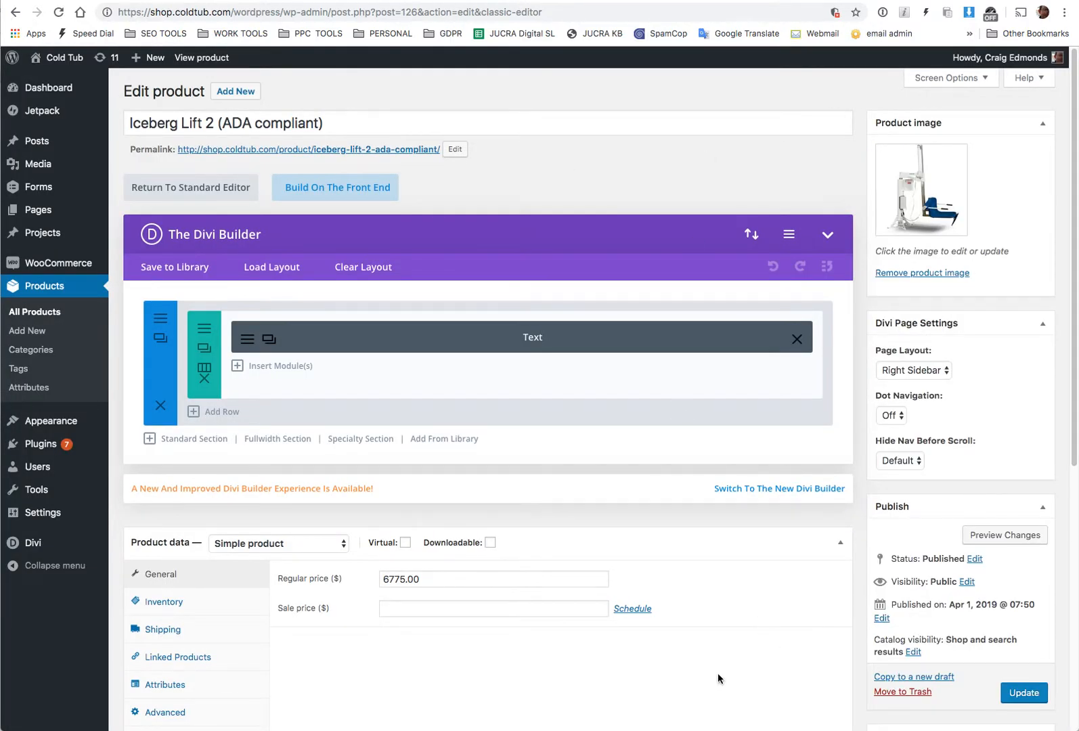